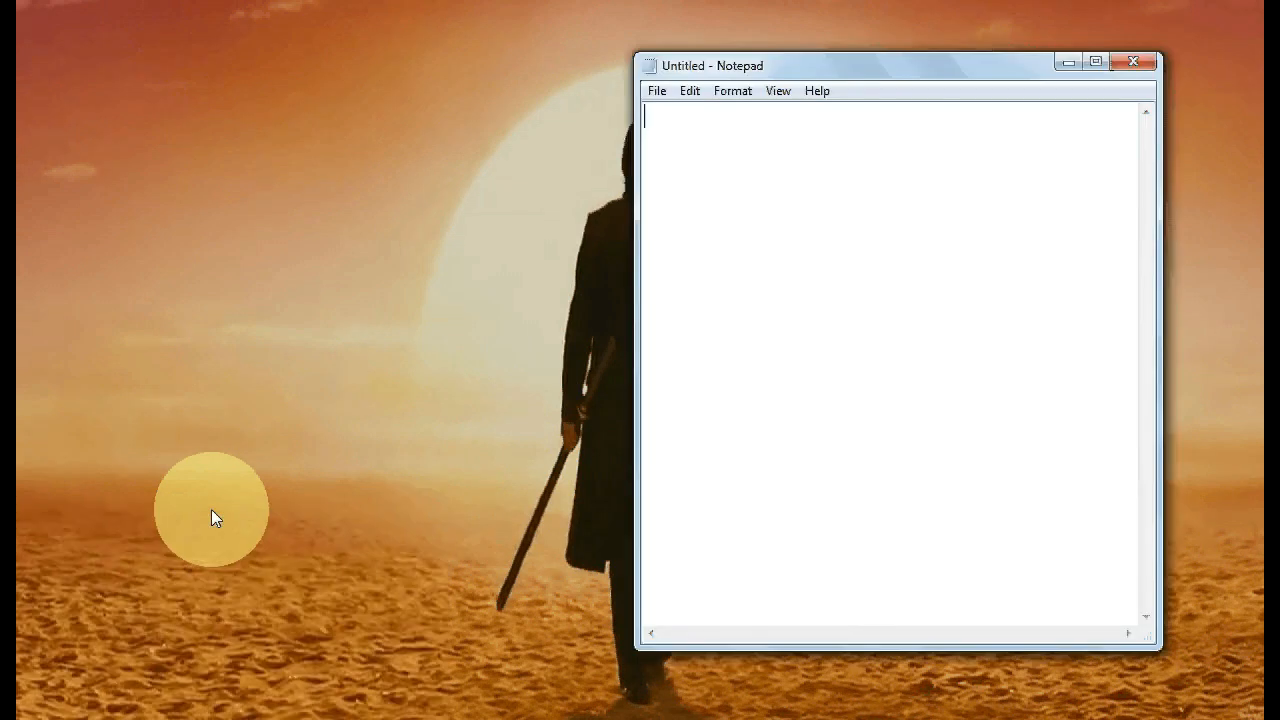
Browse from Computer through New Volume (E:) and hibernate into hibernate-distribution-3.6.10.Final.
left_click(1095, 61)
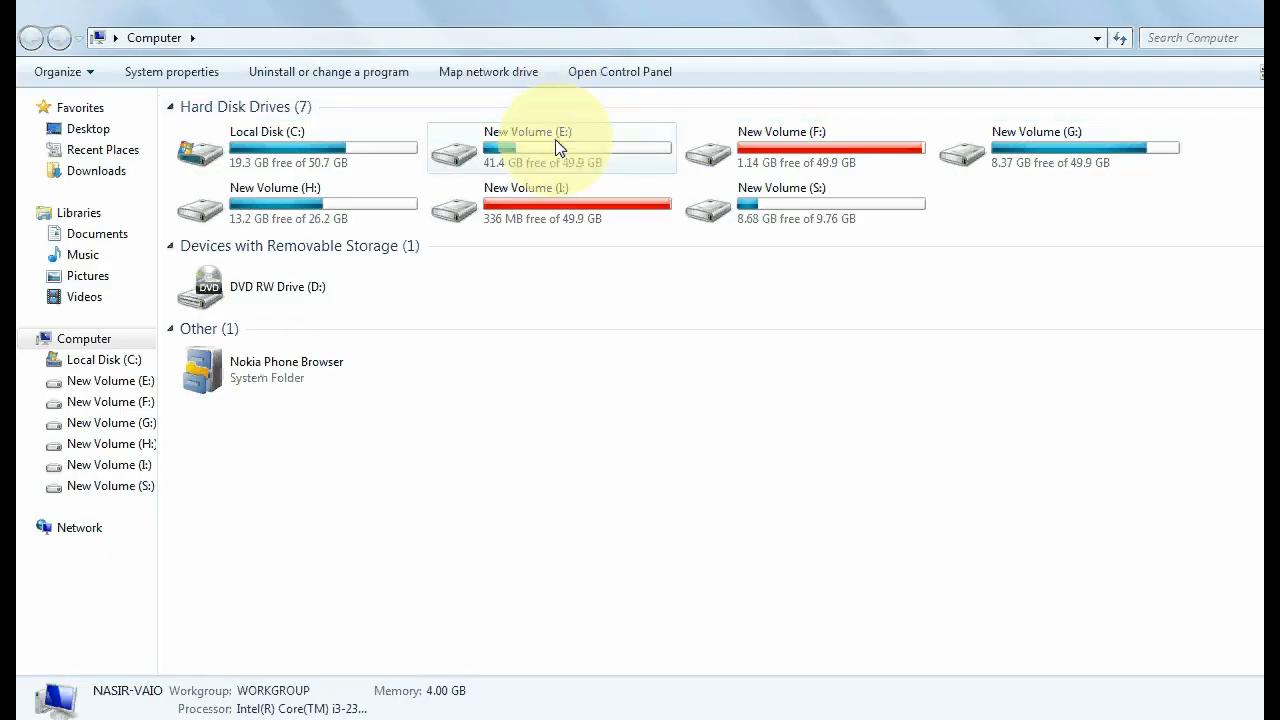
double_click(527, 148)
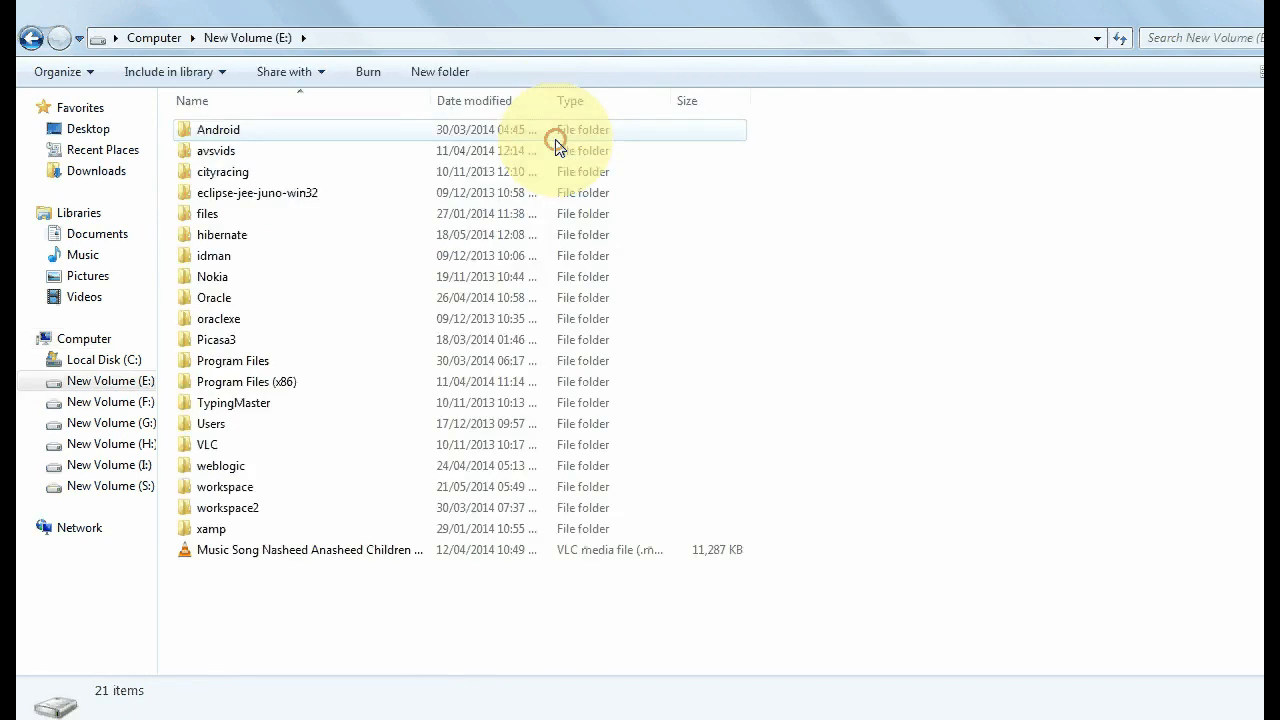
double_click(222, 234)
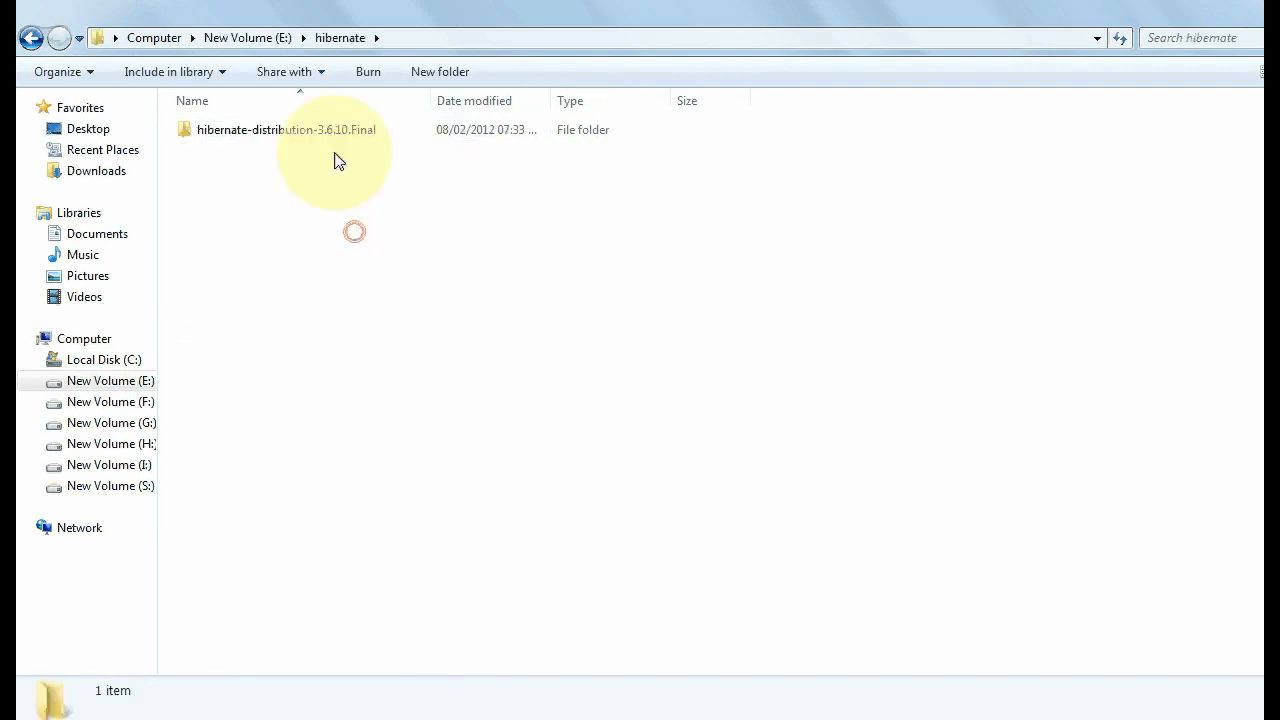
double_click(287, 129)
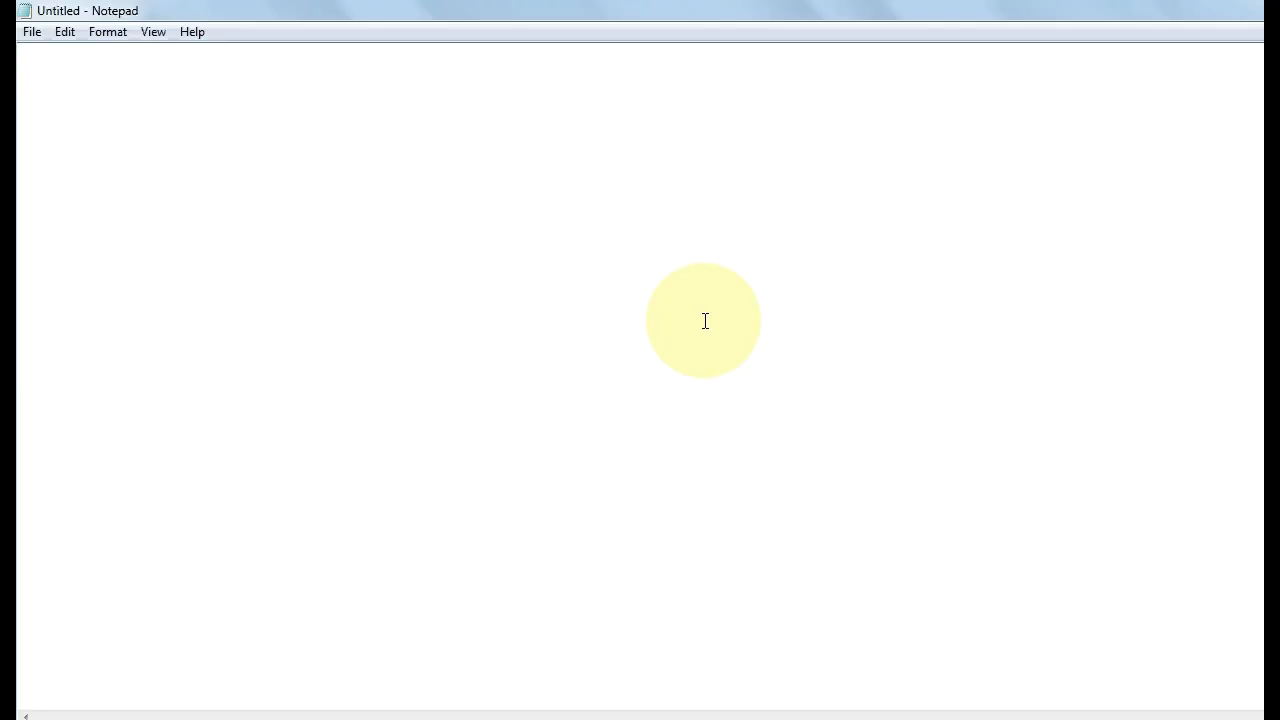
Enter 'E:\hibernate\hibernate-distribution-3.6.10.Final\hibernate3.jar;' in Notepad and return to Explorer.
type("E:\\hibernate\\hibernate-distribution-3.6.10.Final\\hibernate3.jar;")
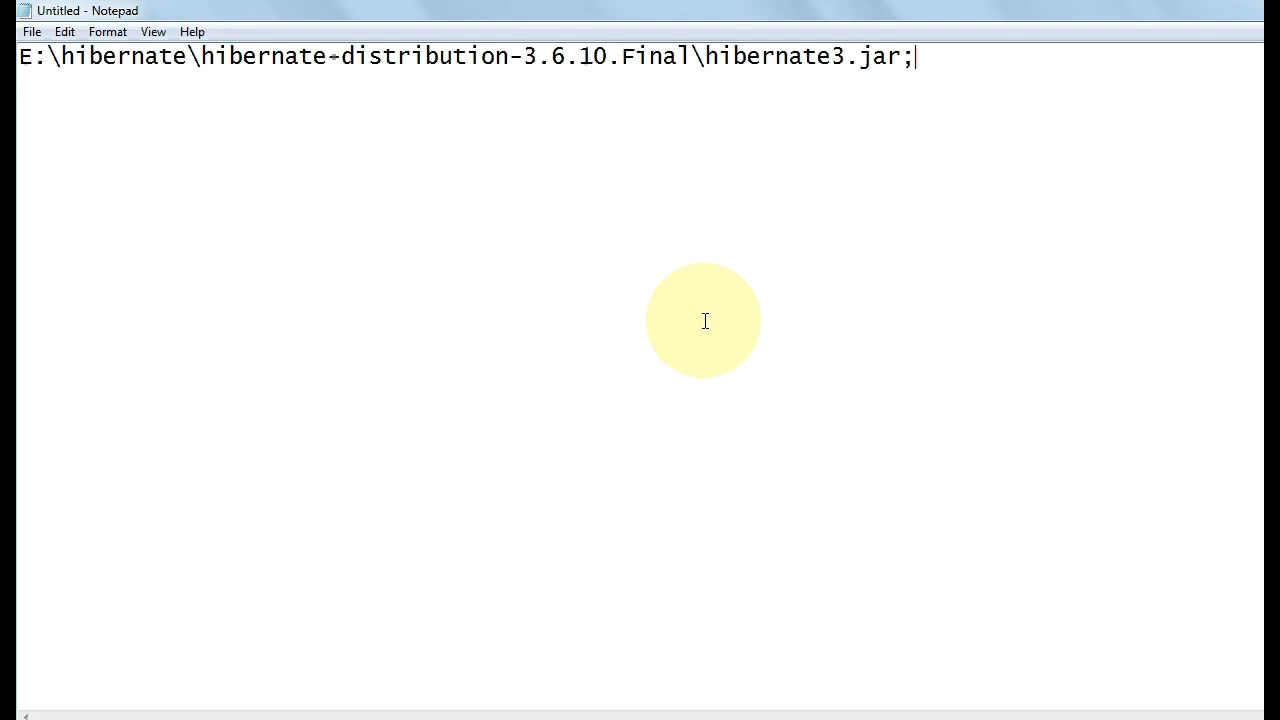
left_click(106, 31)
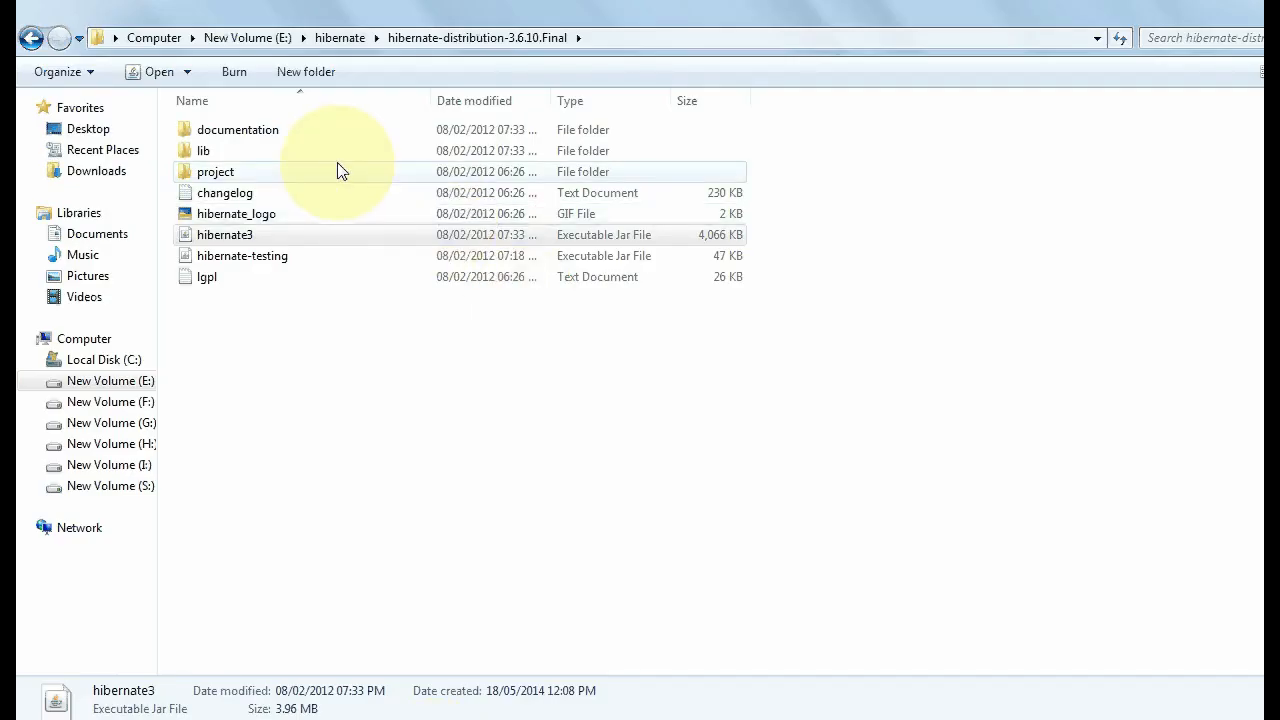
Open lib\required and take the commons-collections-3.1 jar's full path from the address bar.
left_click(204, 150)
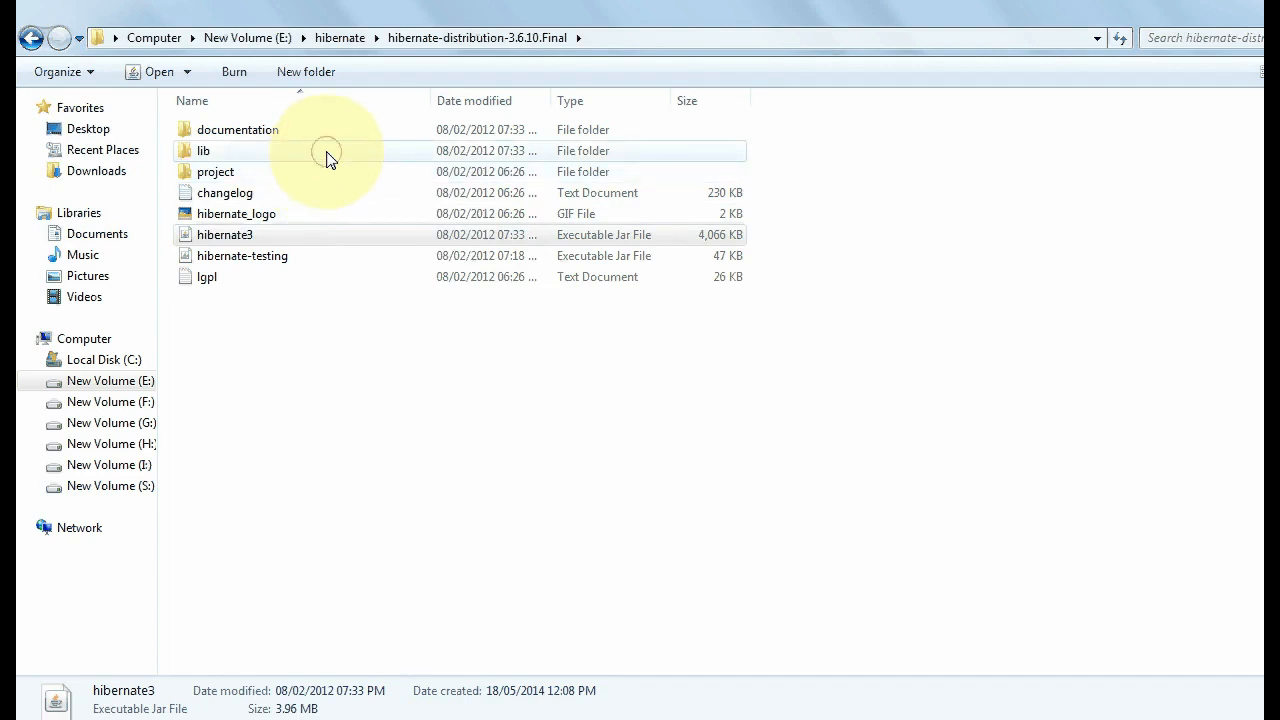
double_click(204, 150)
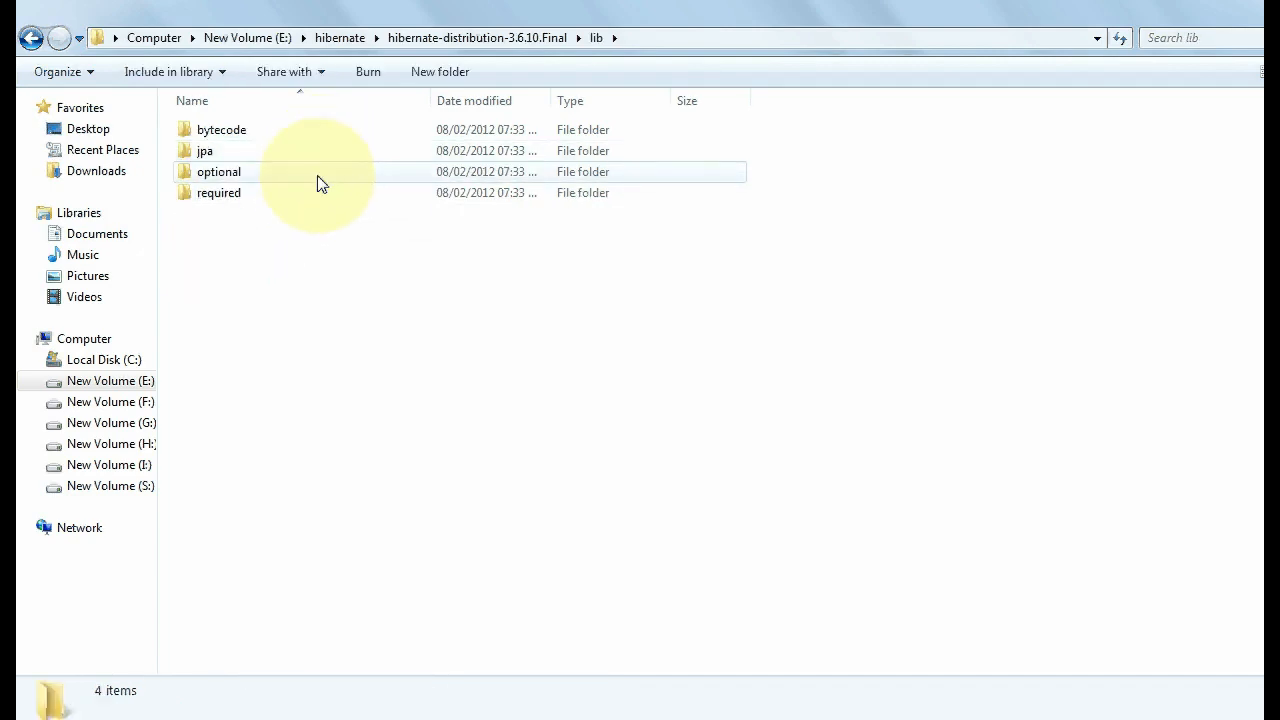
double_click(218, 192)
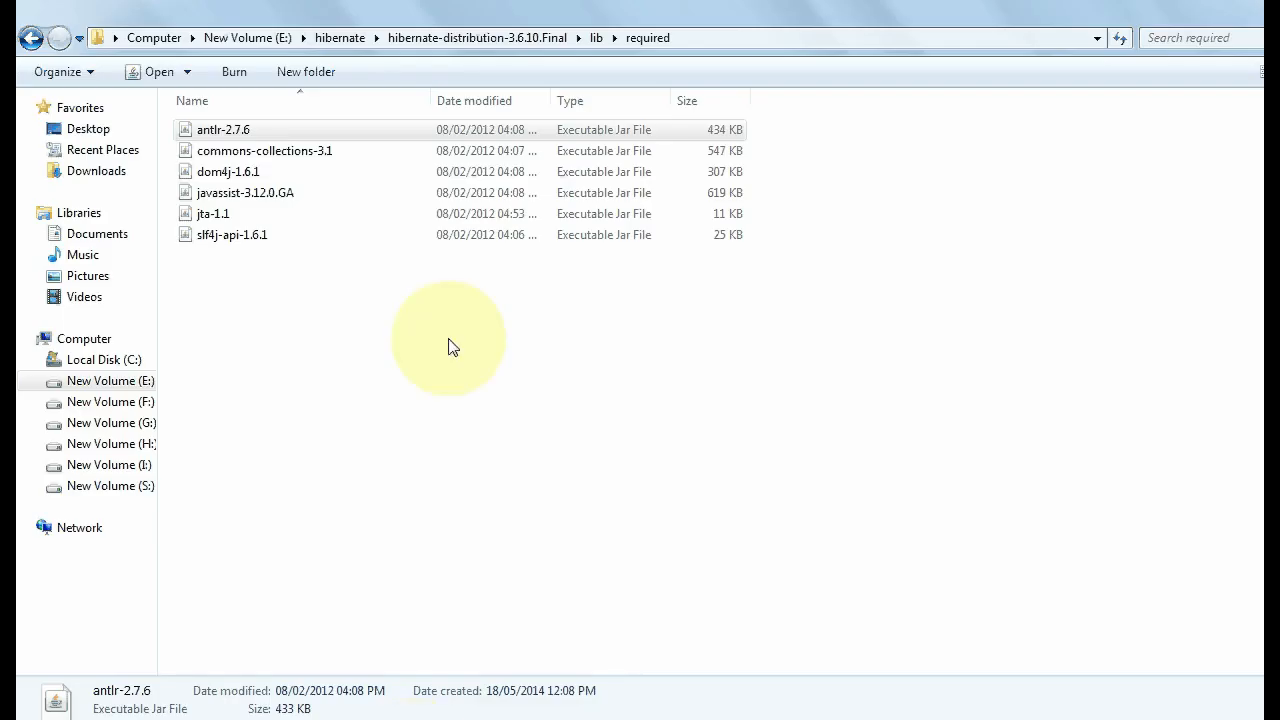
left_click(264, 150)
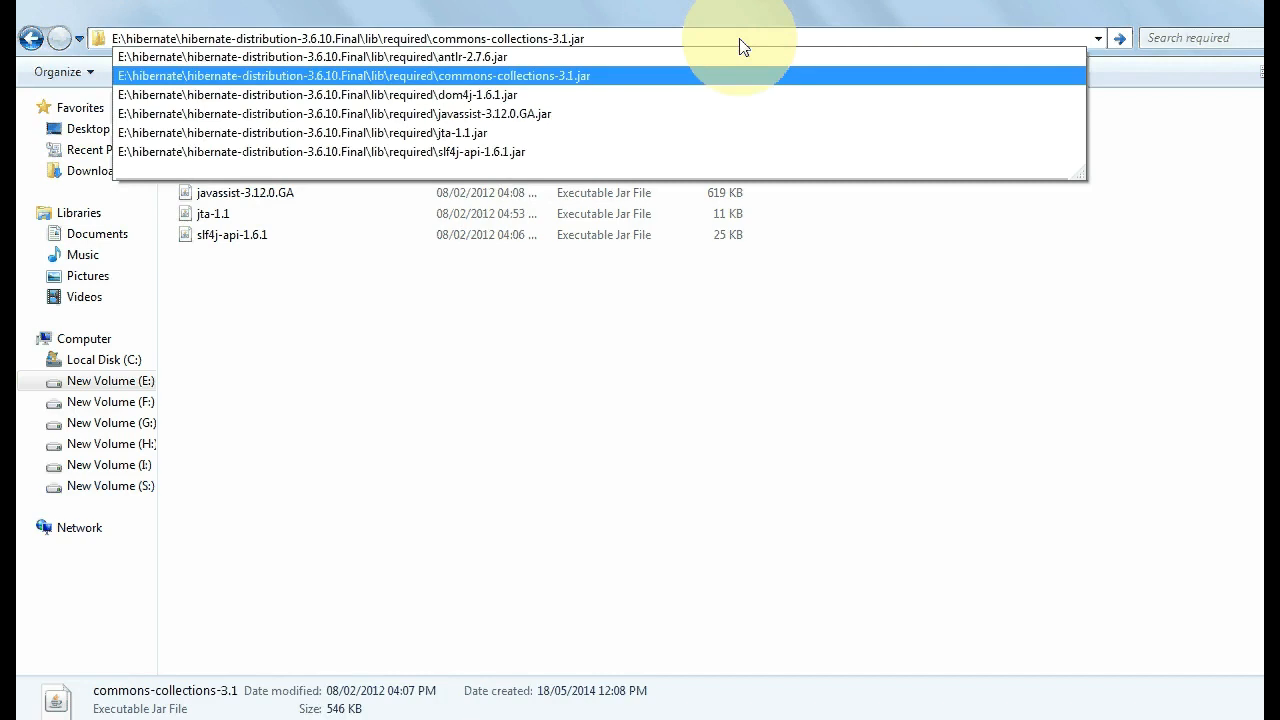
left_click(354, 75)
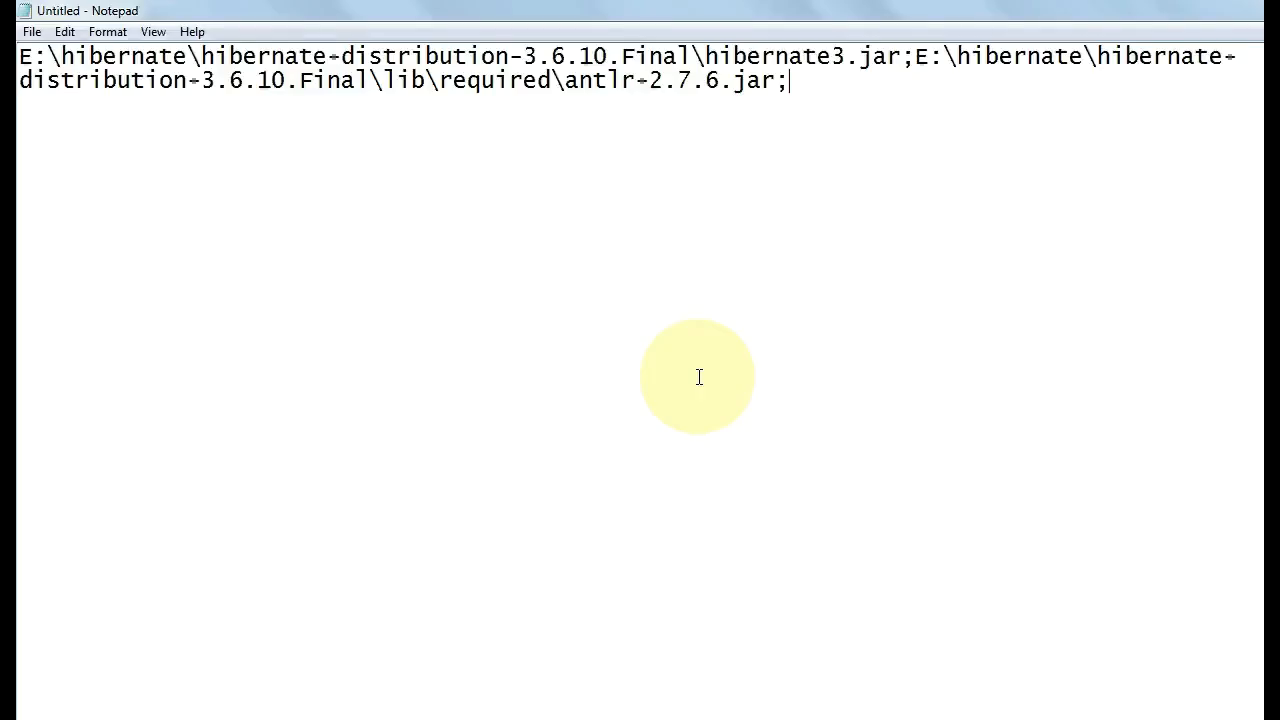
Append the commons-collections-3.1 and lib\jpa hibernate-jpa-2.0-api-1.0.1.Final jar paths, semicolon-separated.
type("E:\\hibernate\\hibernate-distribution-3.6.10.Final\\lib\\required\\commons-collections-3.1.jar")
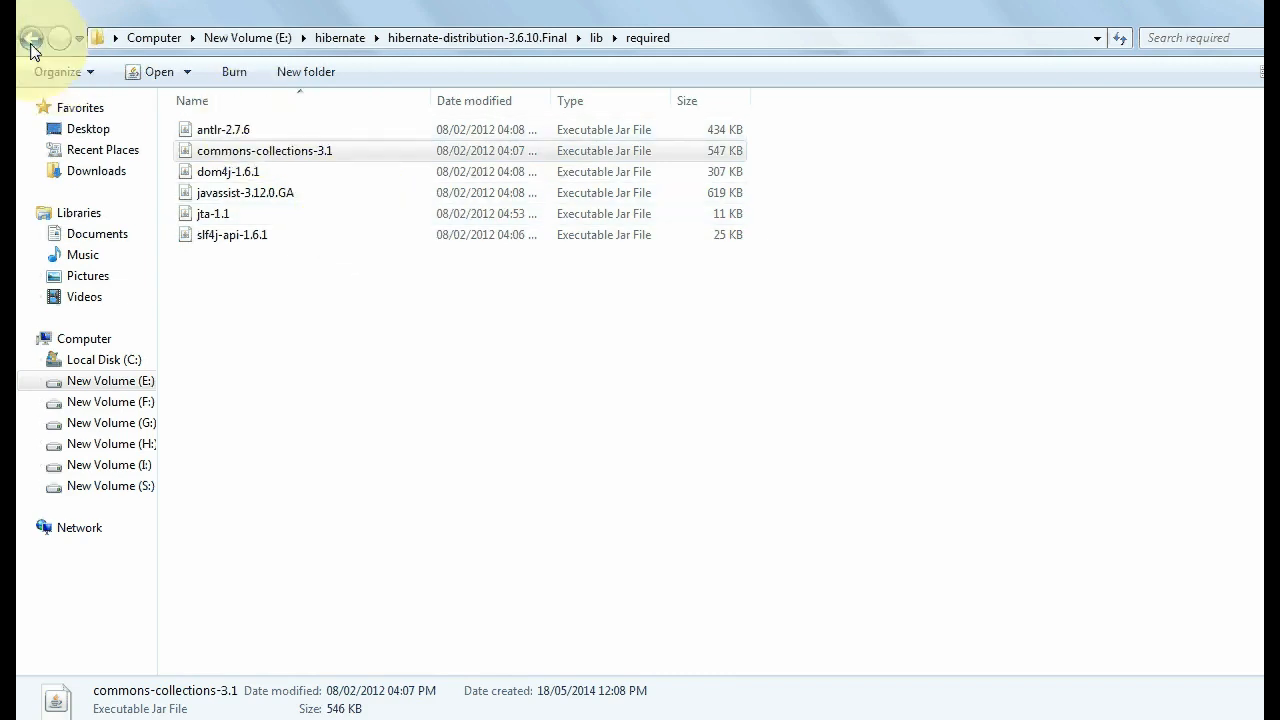
left_click(34, 38)
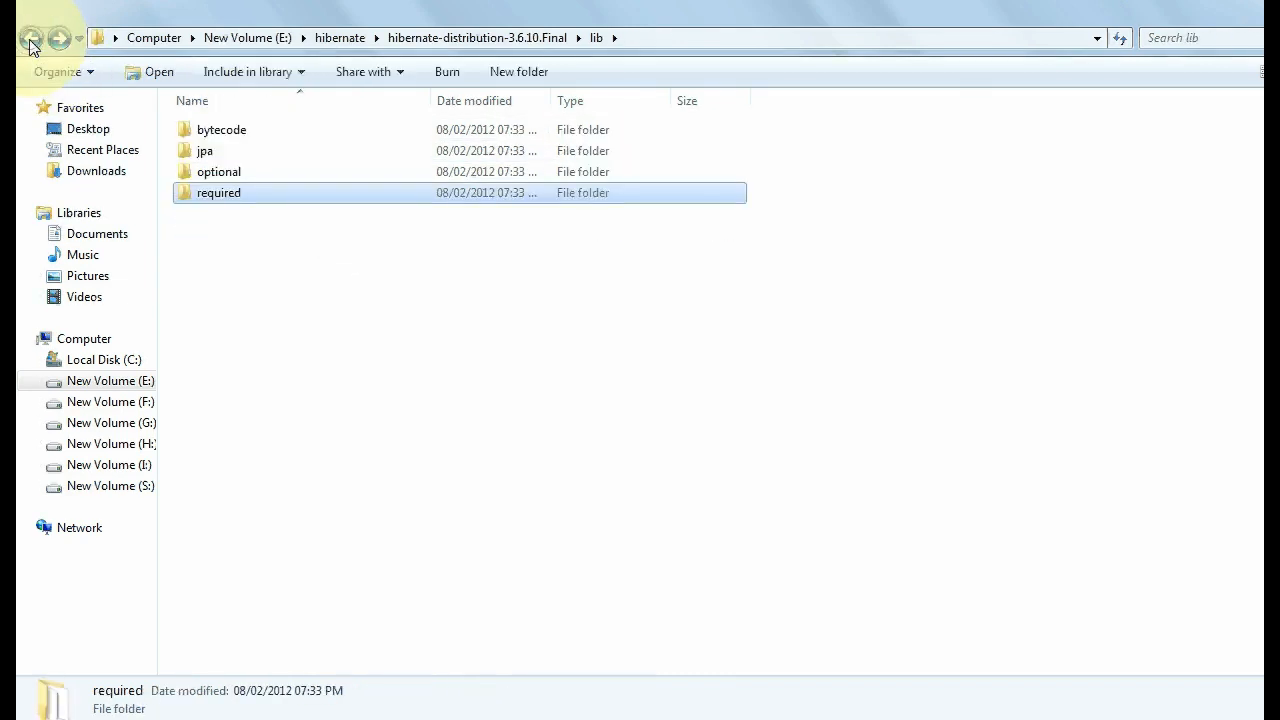
mouse_move(430, 150)
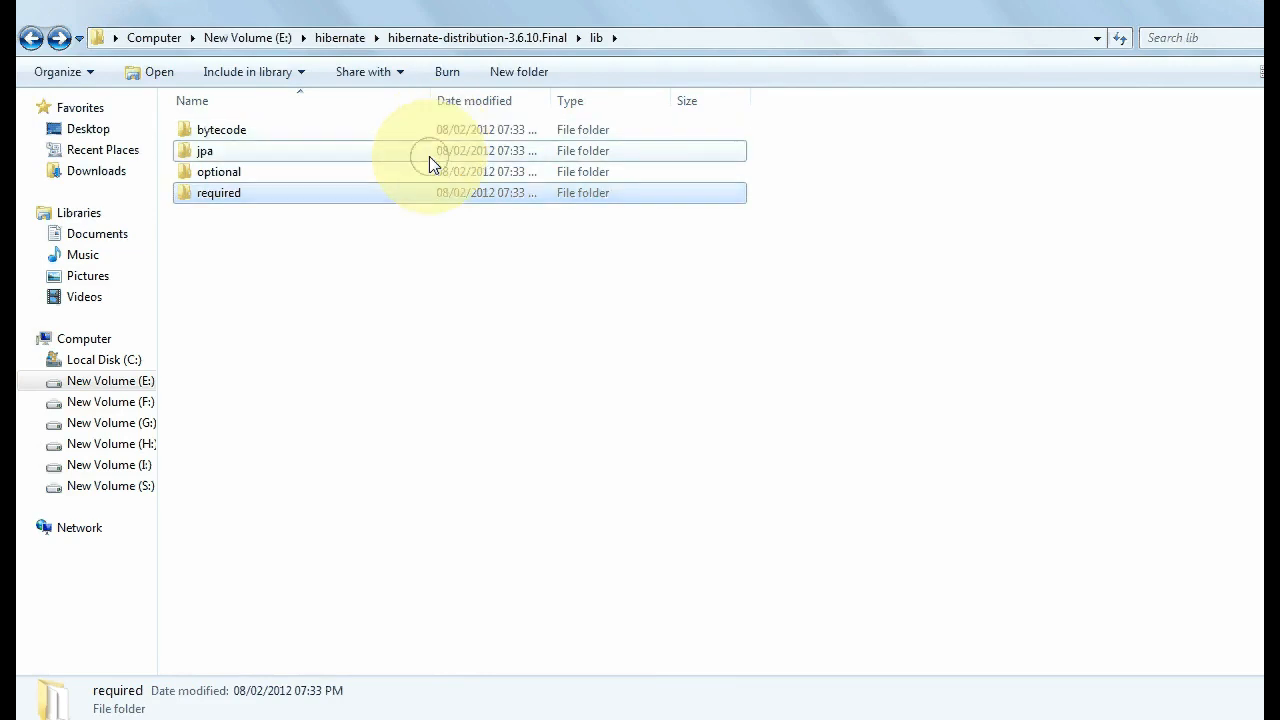
double_click(205, 150)
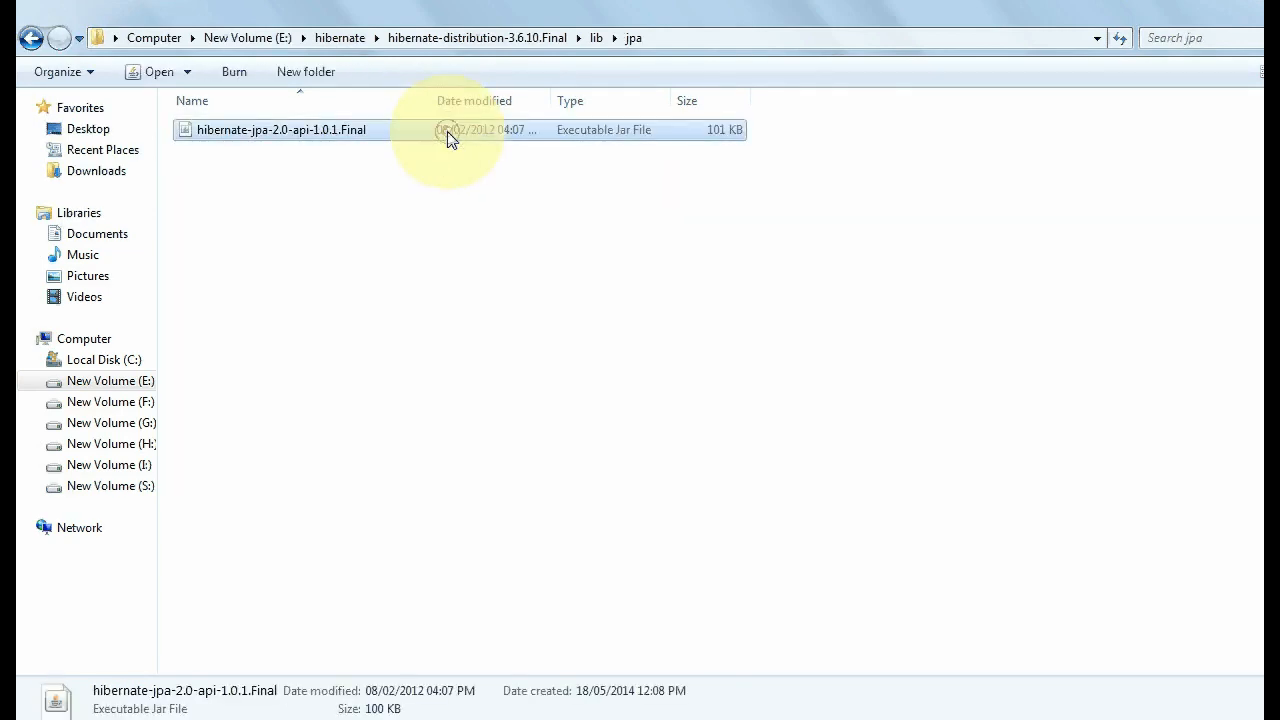
left_click(735, 38)
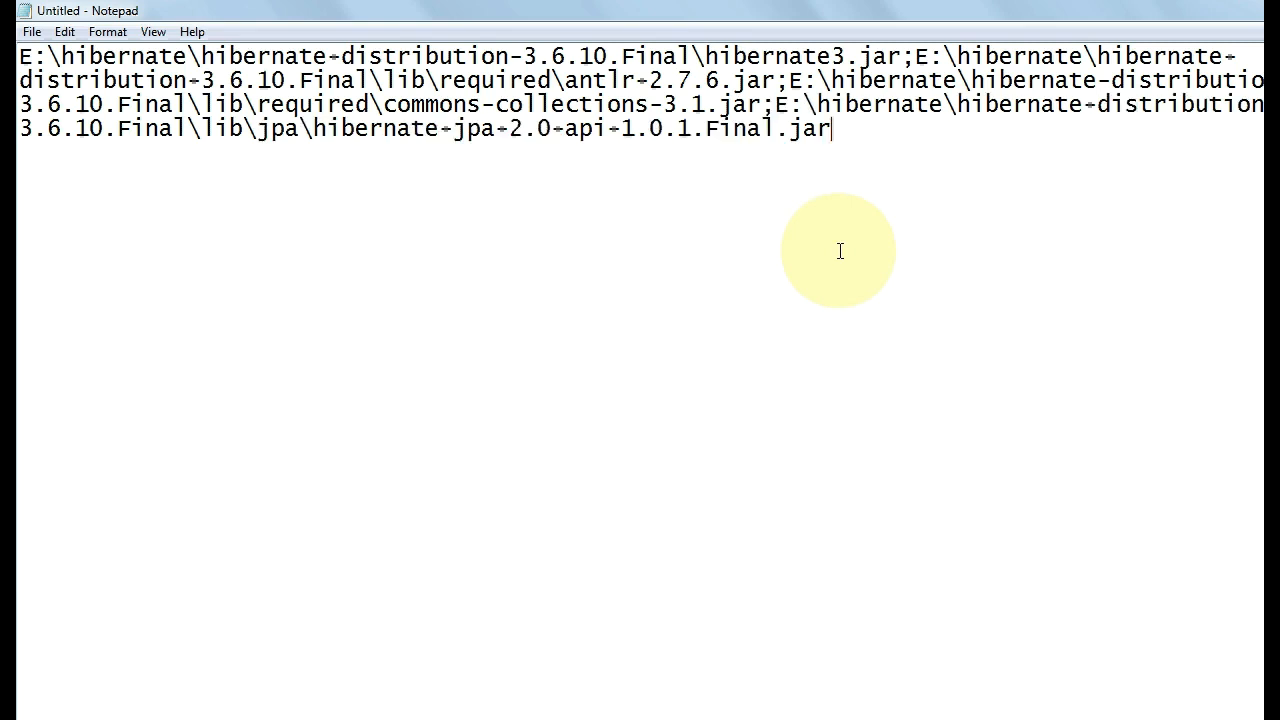
type(";")
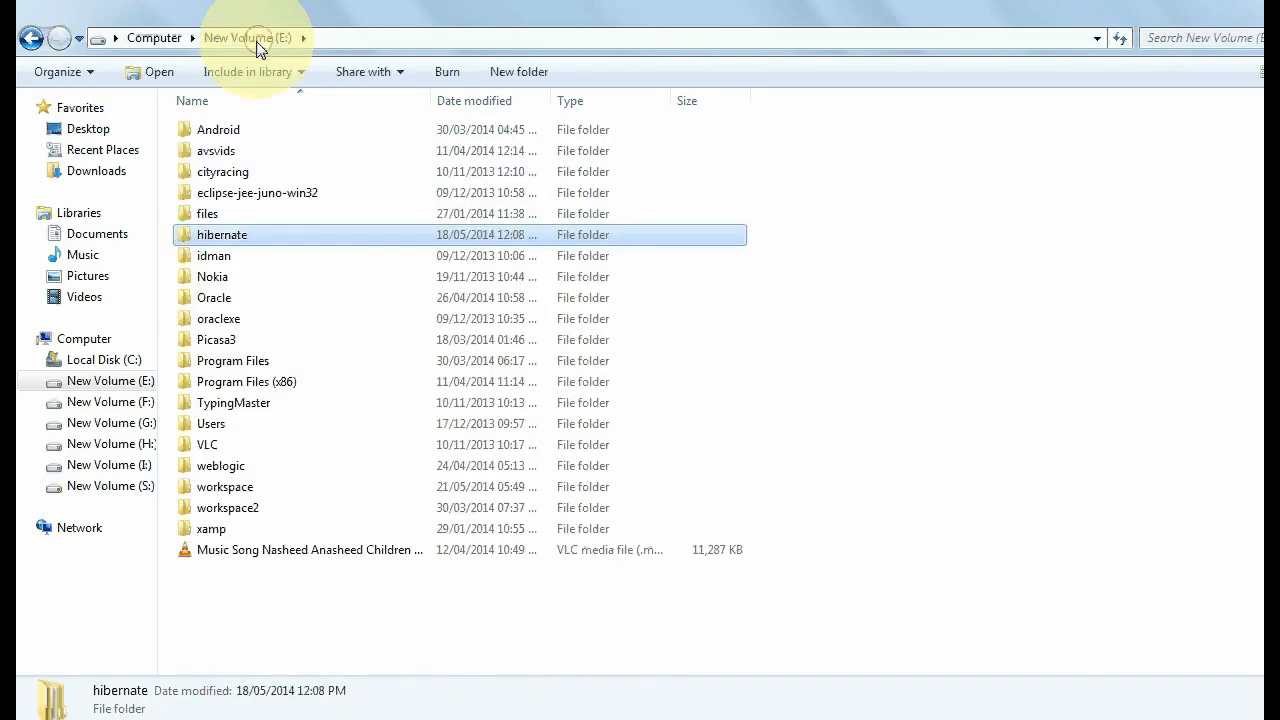
mouse_move(310, 213)
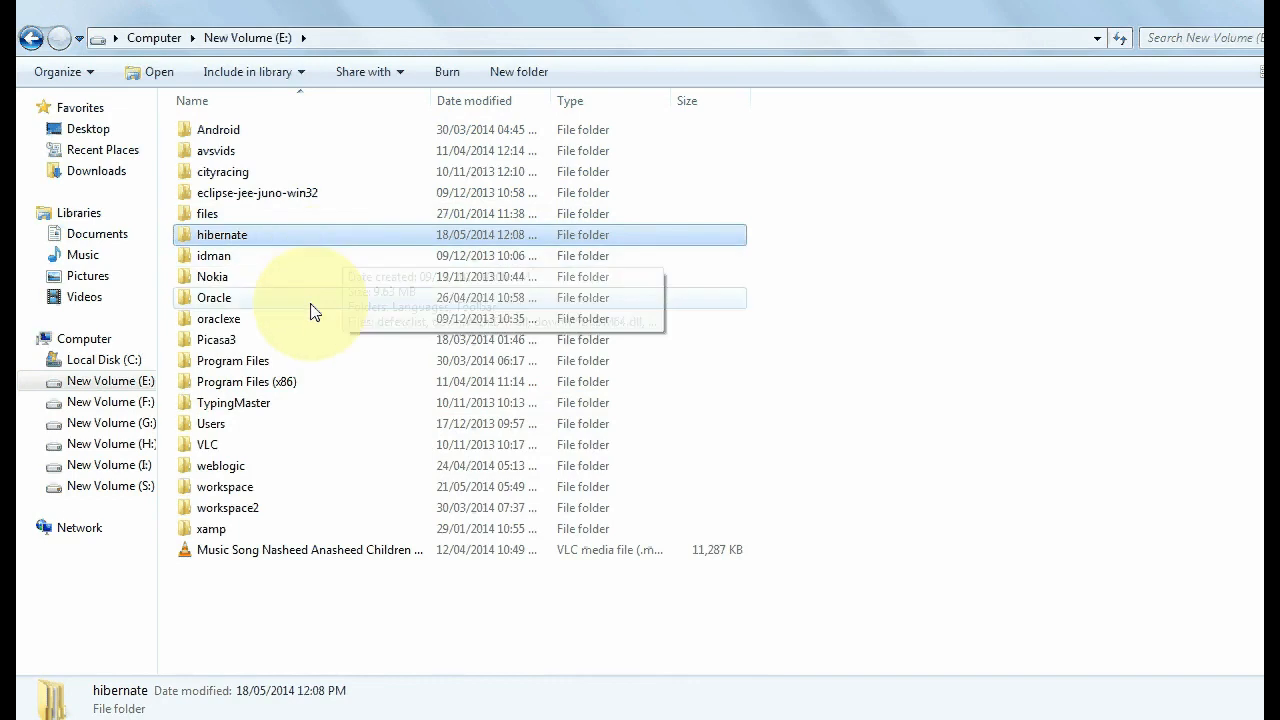
mouse_move(315, 325)
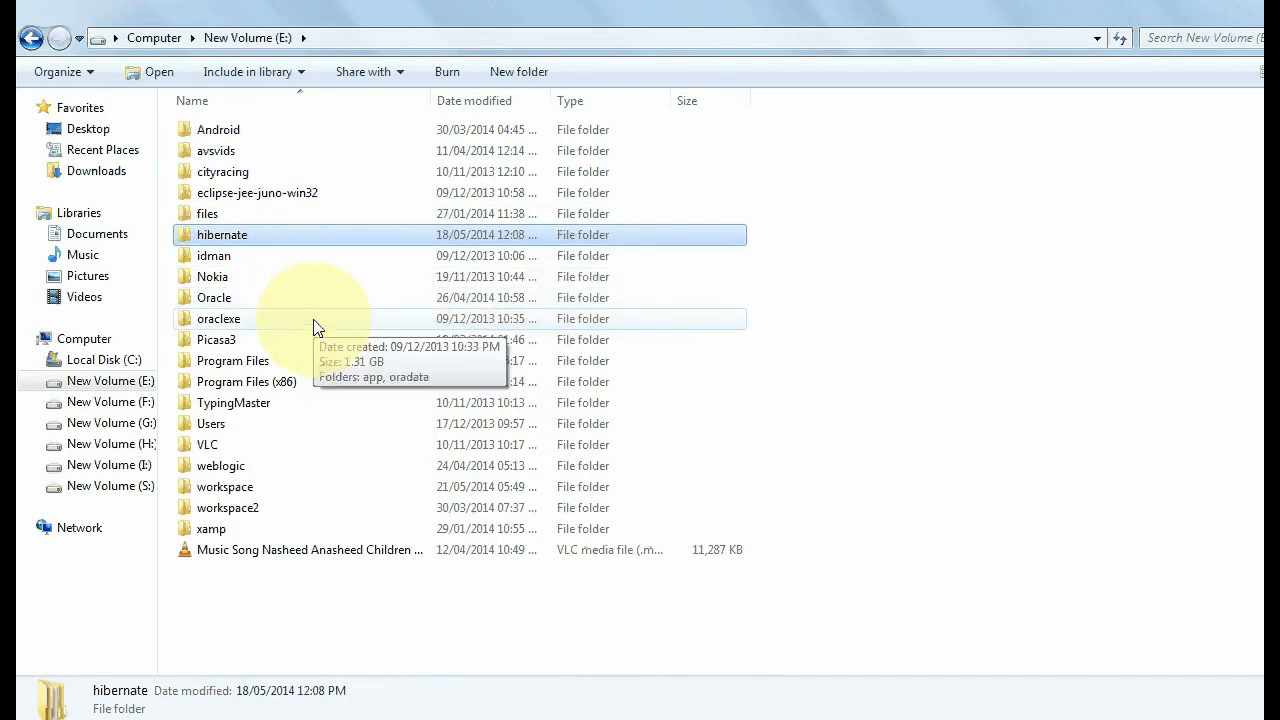
Browse into E:\oraclexe\app\oracle\product\10.2.0\server\jdbc\lib in Explorer.
double_click(218, 318)
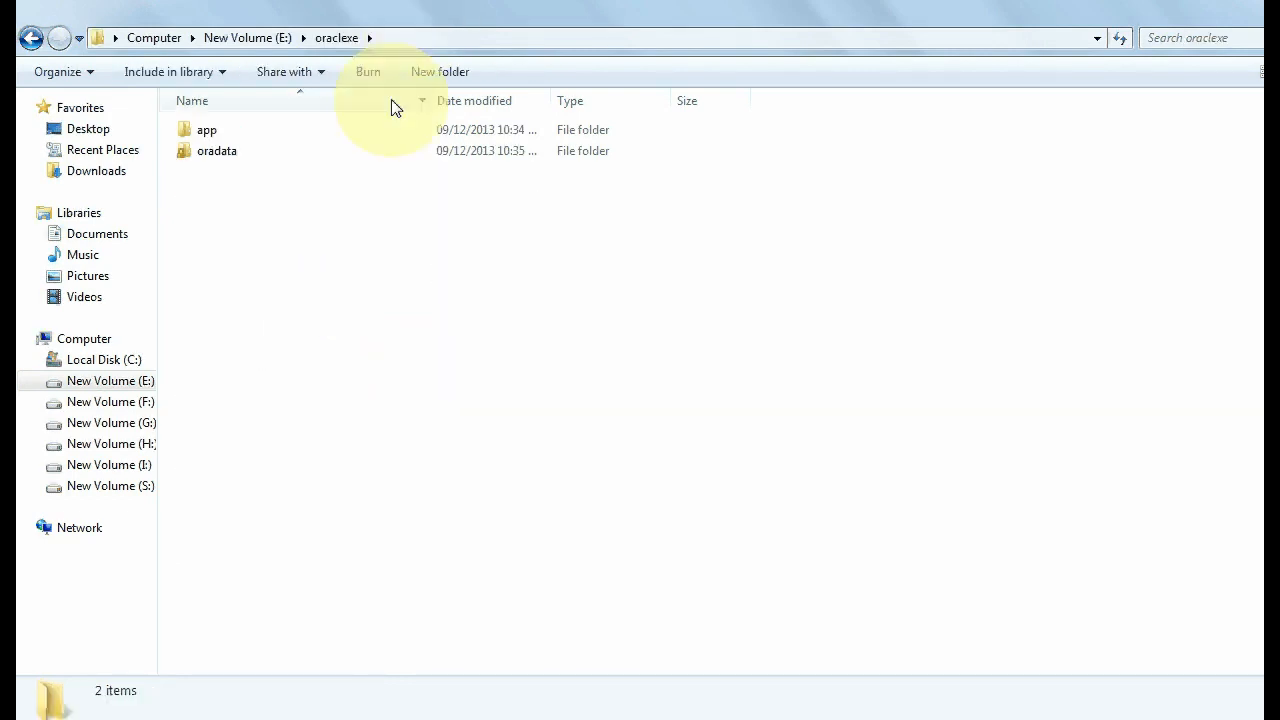
double_click(206, 129)
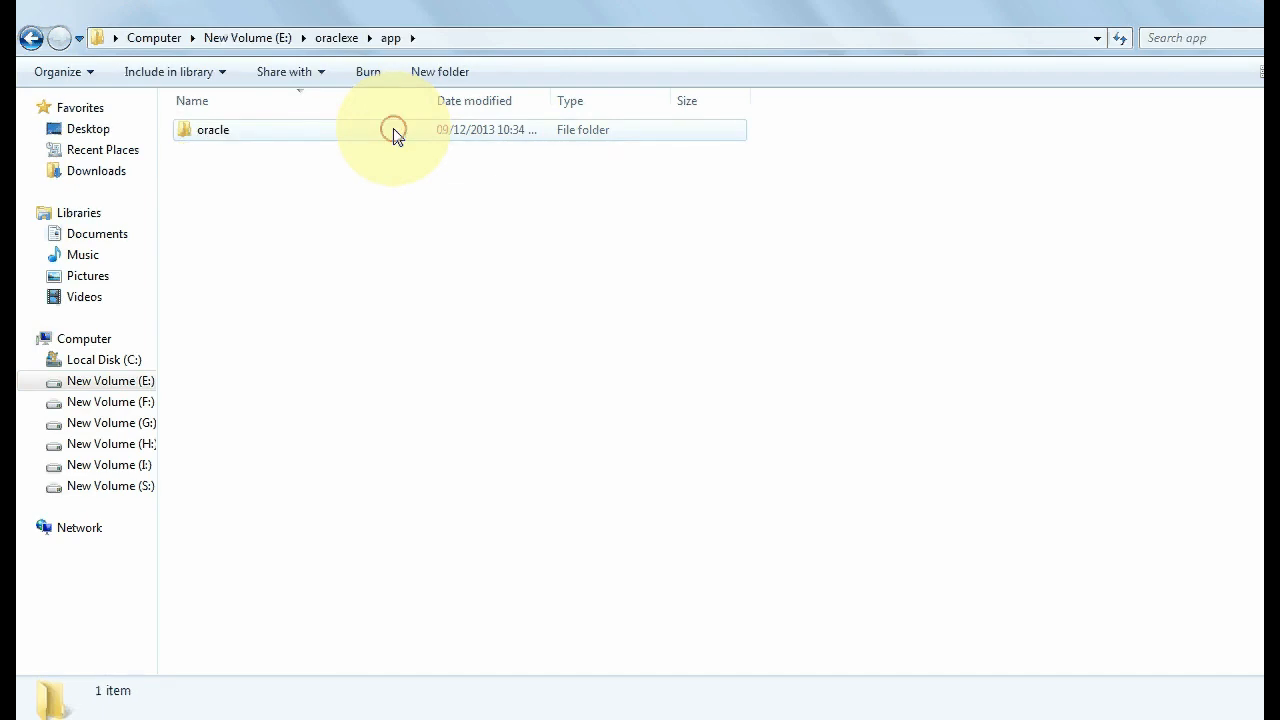
double_click(213, 129)
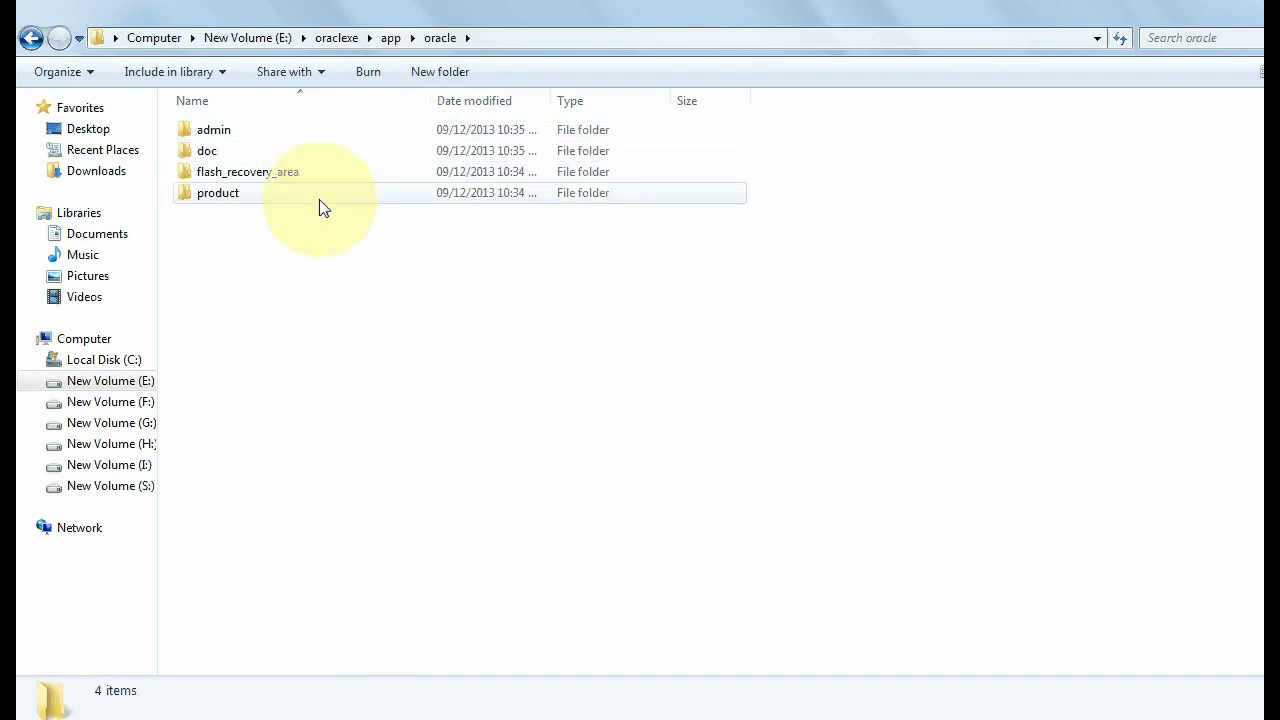
double_click(217, 192)
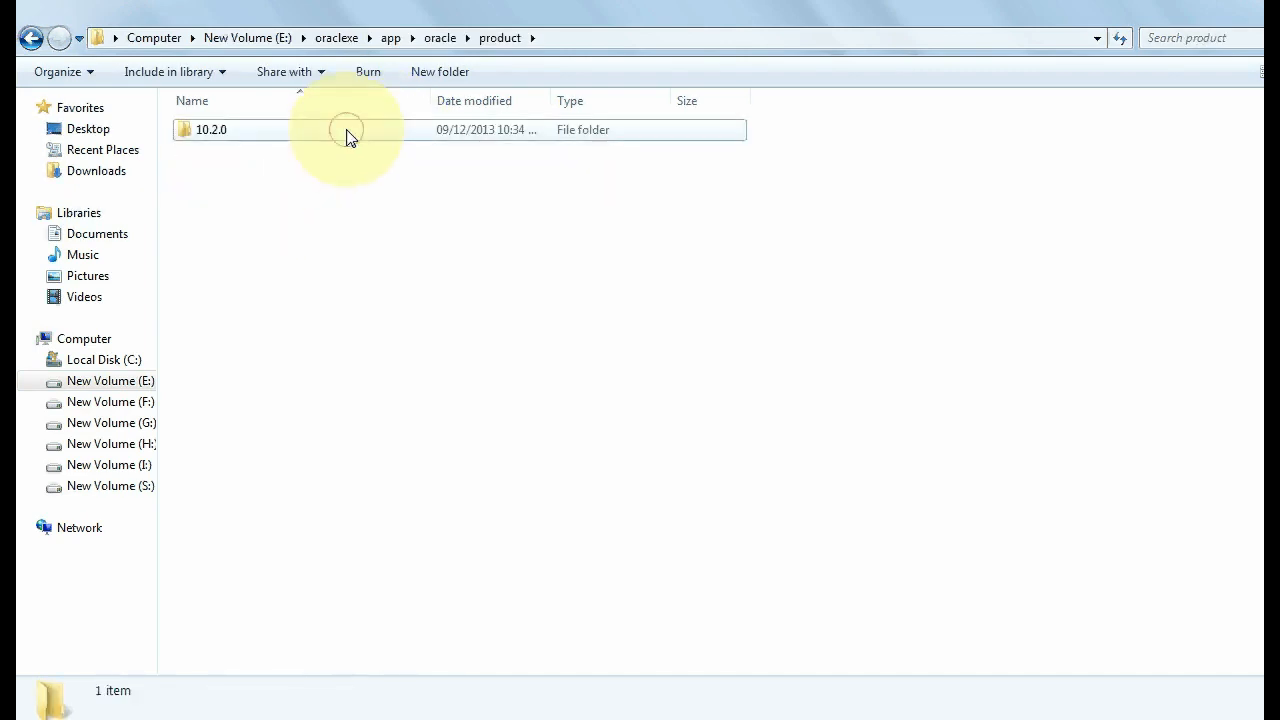
double_click(211, 129)
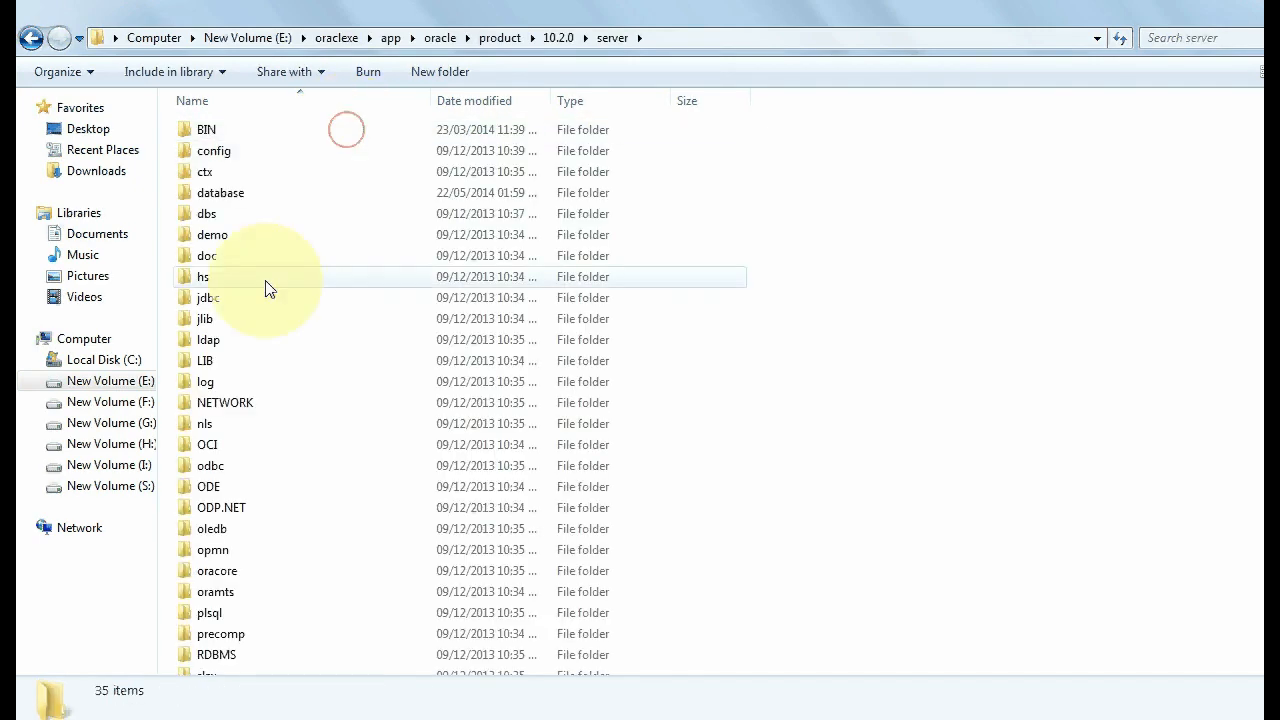
double_click(207, 297)
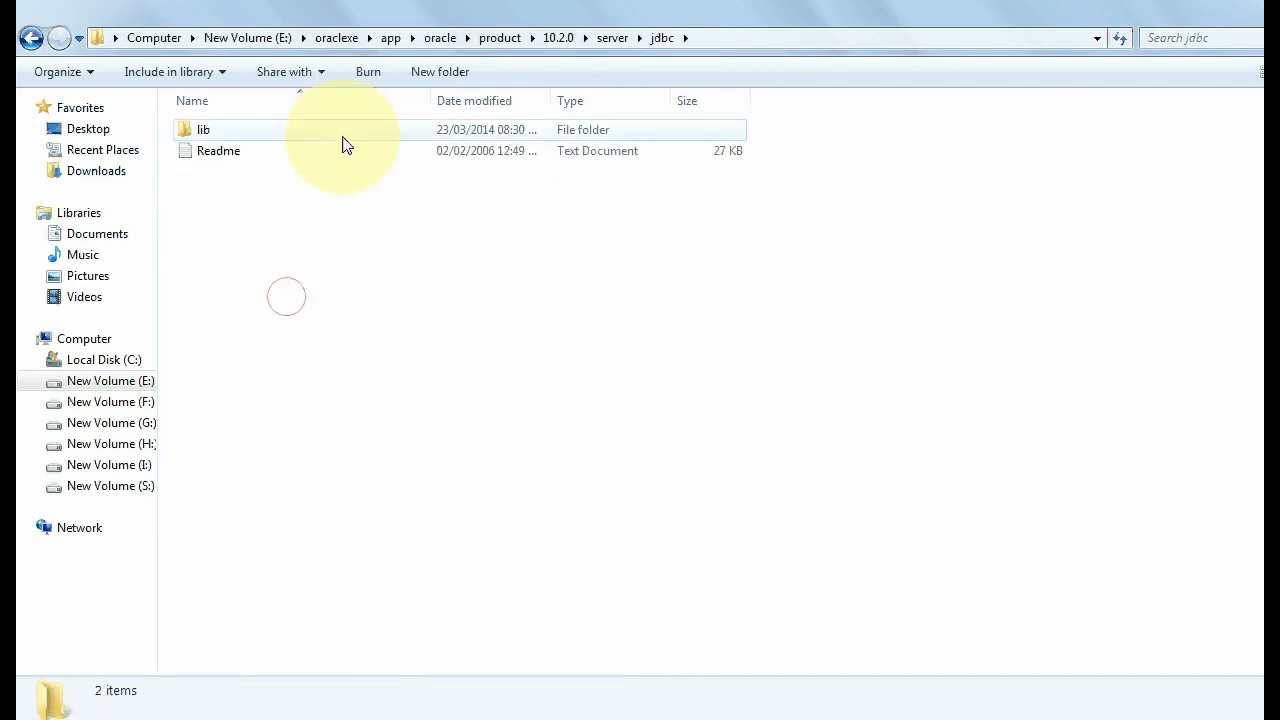
double_click(204, 129)
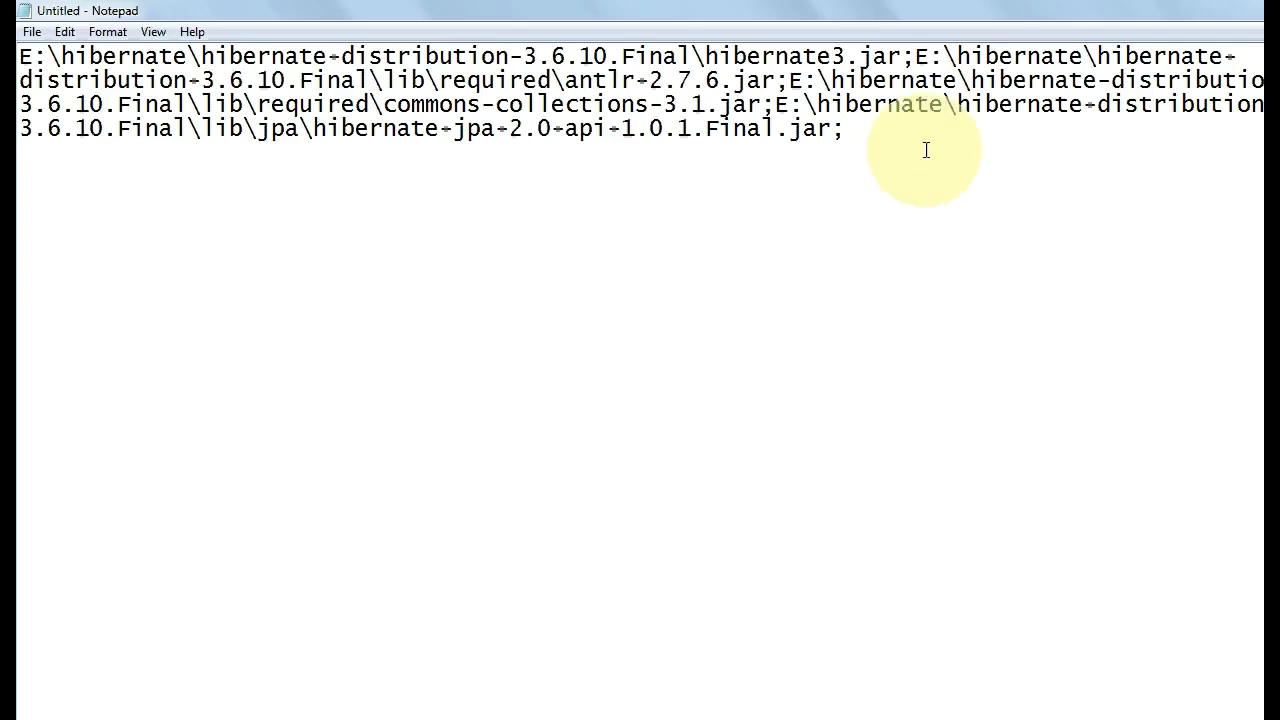
Append 'E:\oraclexe\app\oracle\product\10.2.0\server\jdbc\lib\ojdbc14.jar;' and turn off Word Wrap.
type("E:\\oraclexe\\app\\oracle\\product\\10.2.0\\server\\jdbc\\lib\\ojdbc14.jar")
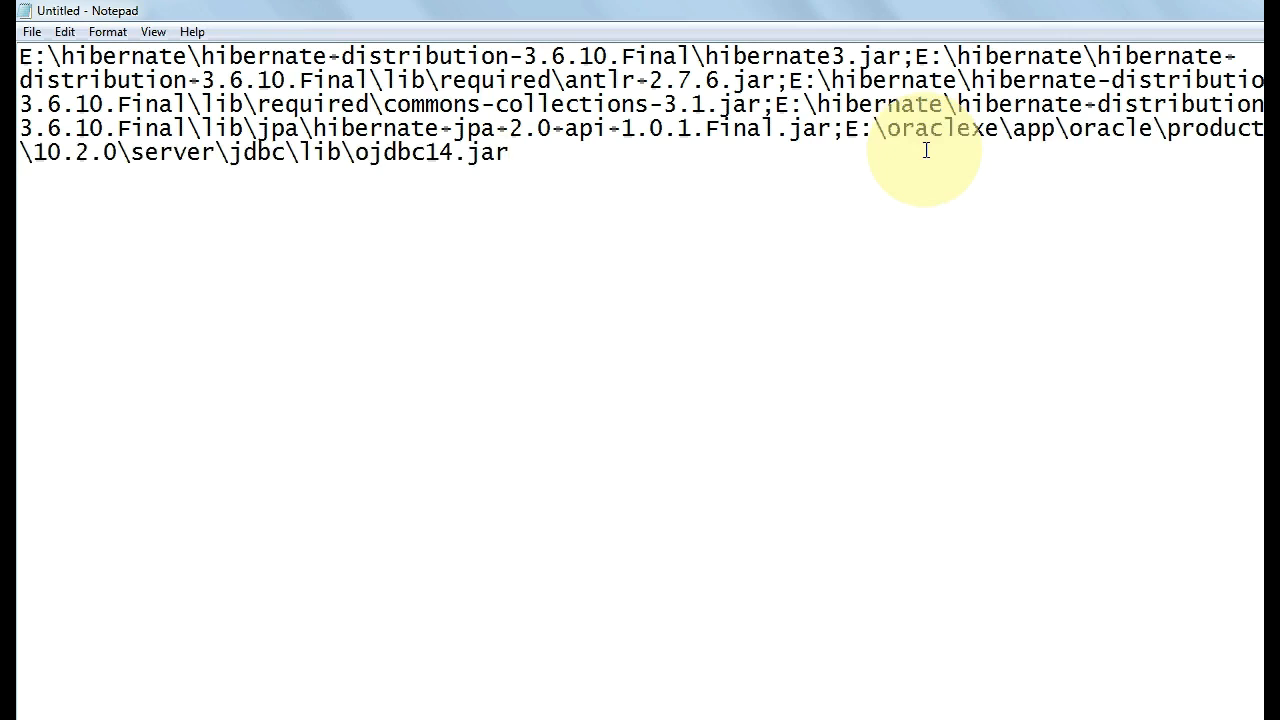
type(";.")
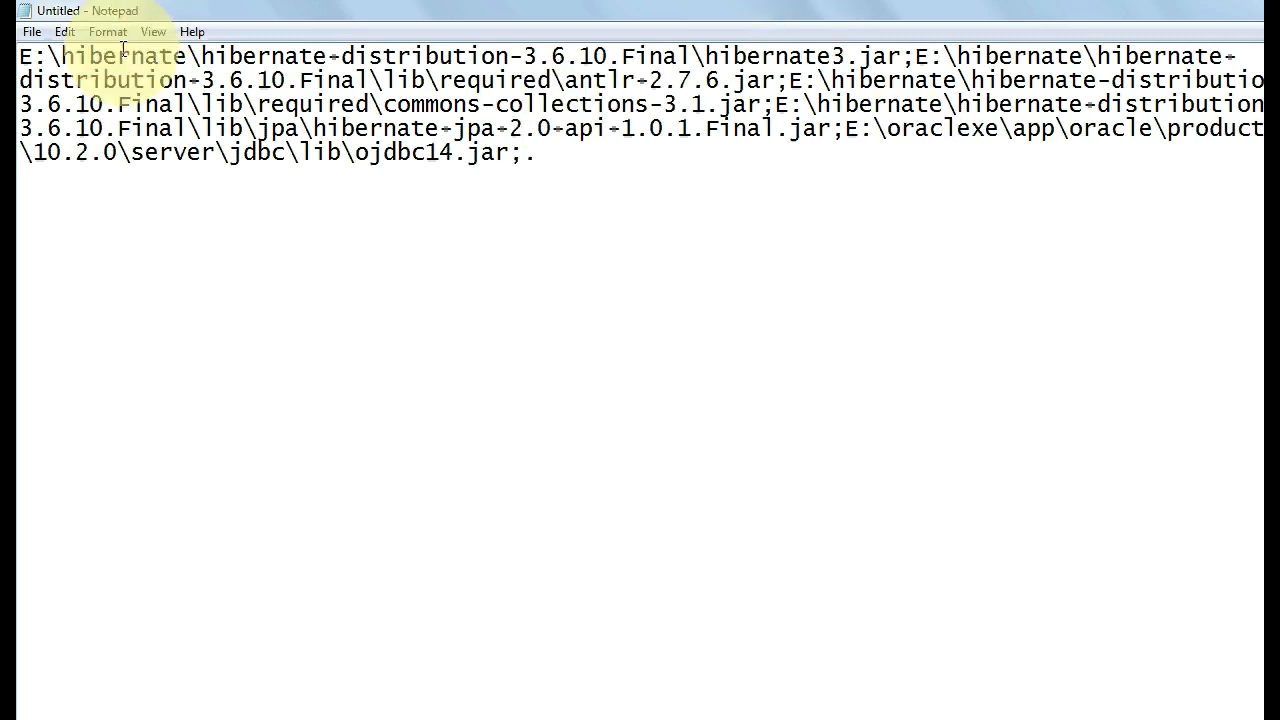
left_click(108, 31)
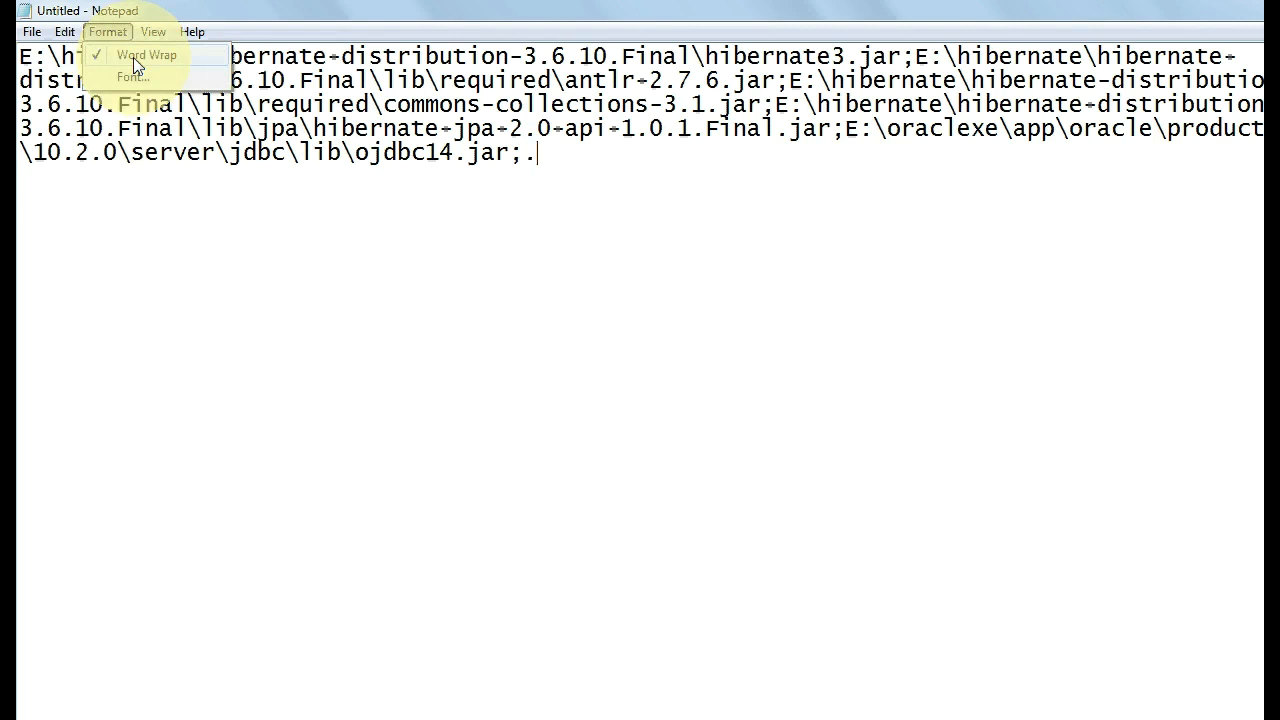
left_click(146, 54)
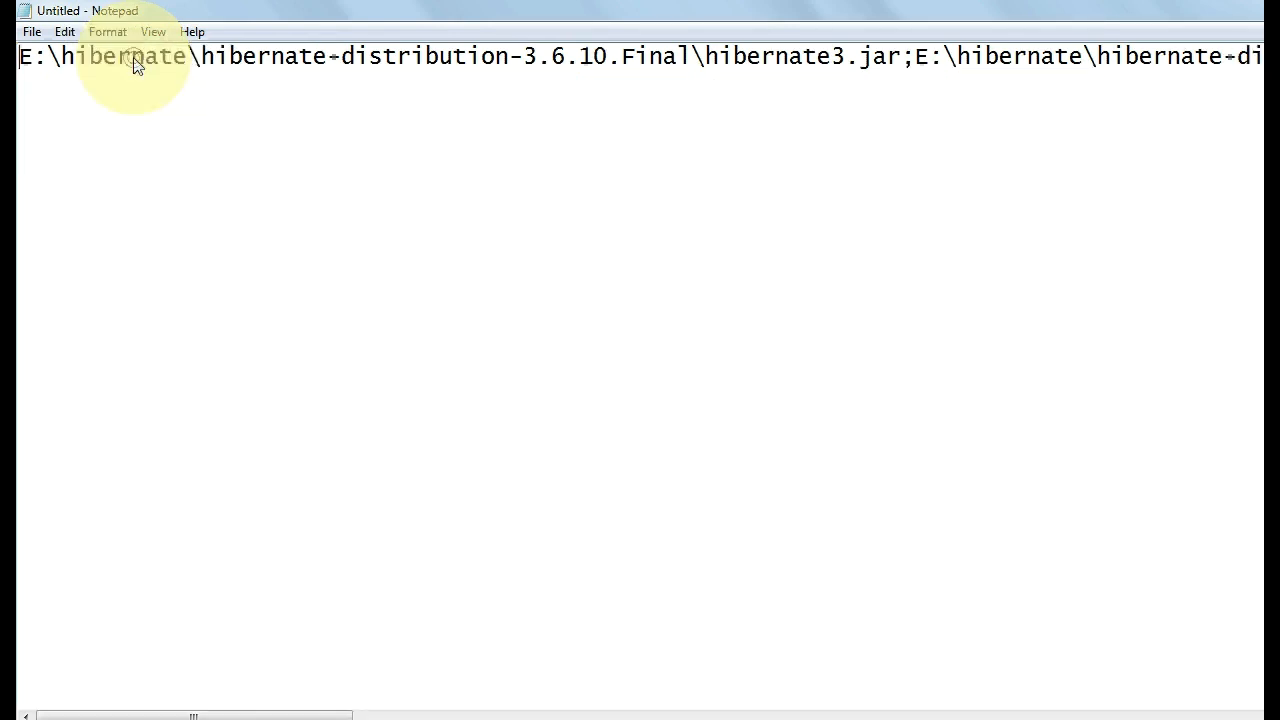
mouse_move(475, 57)
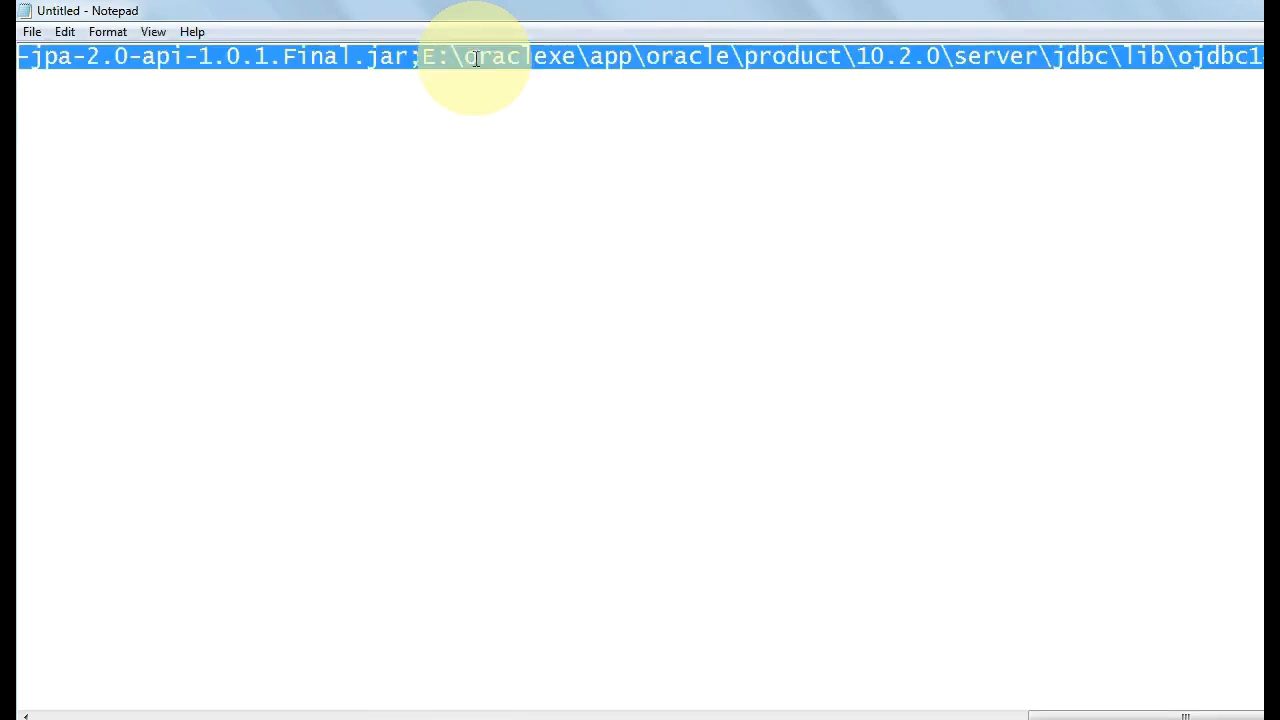
mouse_move(310, 534)
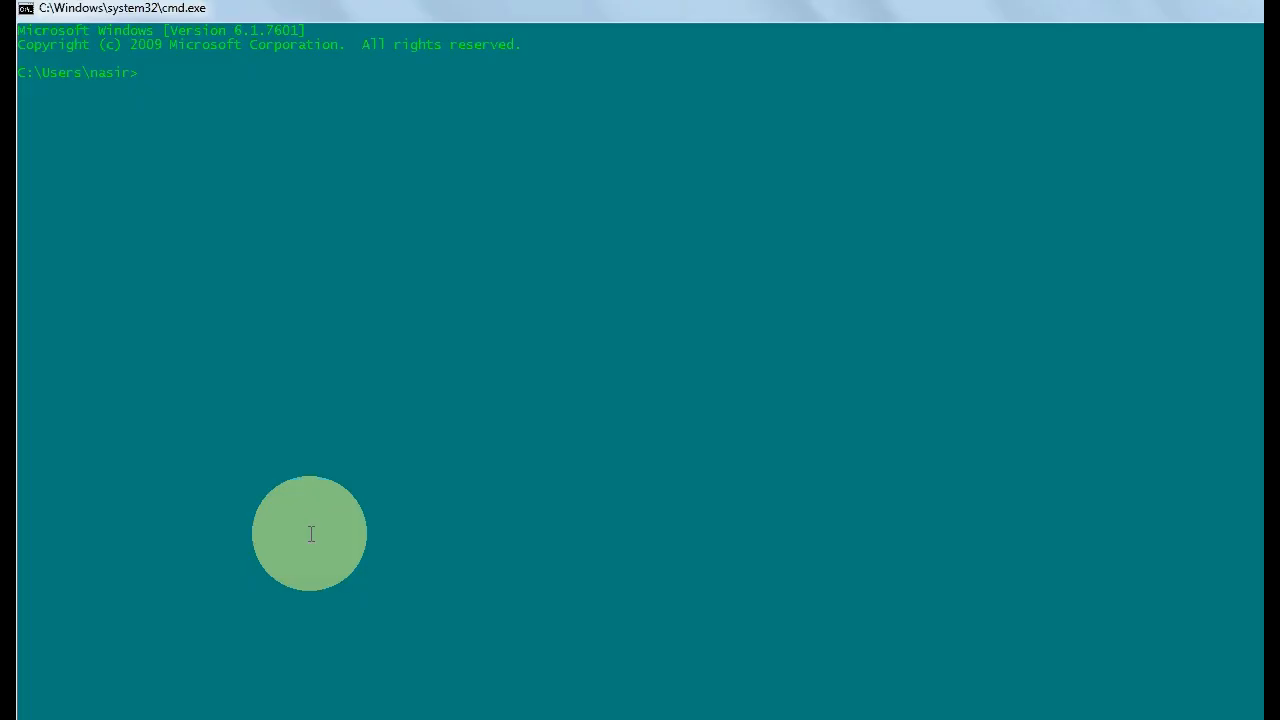
Switch to drive G, reach the javan folder, and start typing 'set classpath='.
type("g:")
type("cd javan")
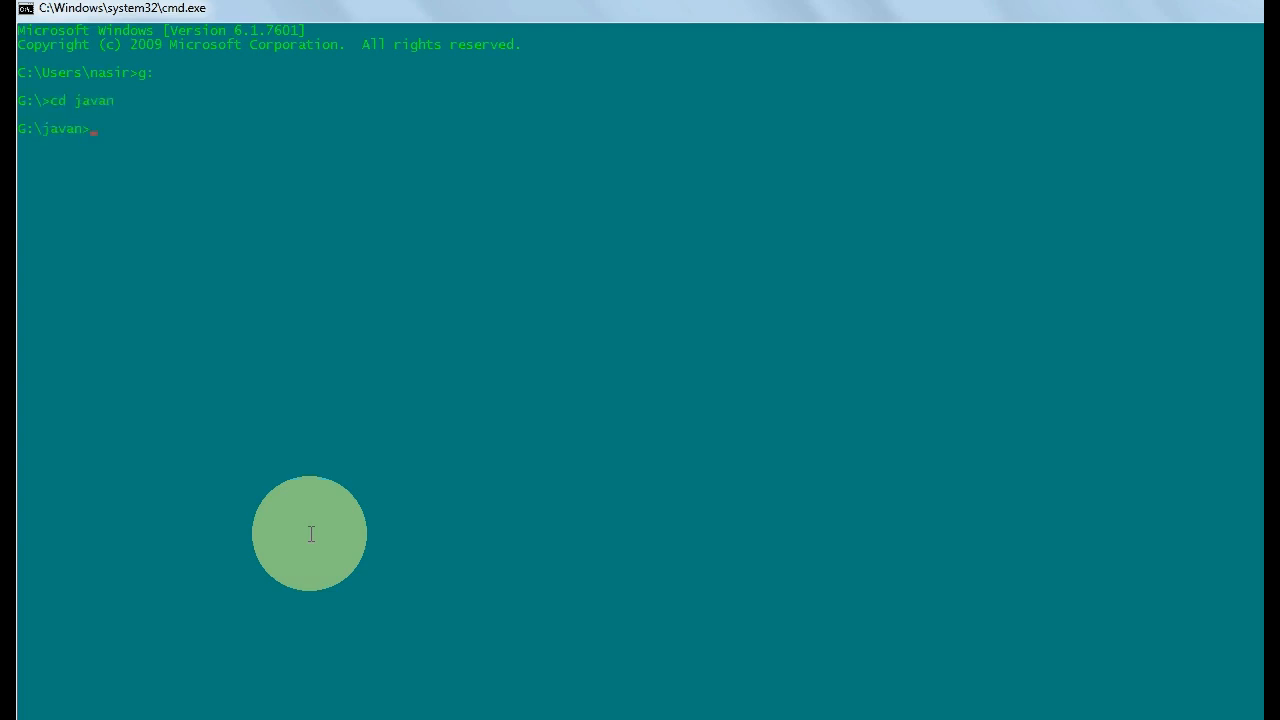
type("set cla")
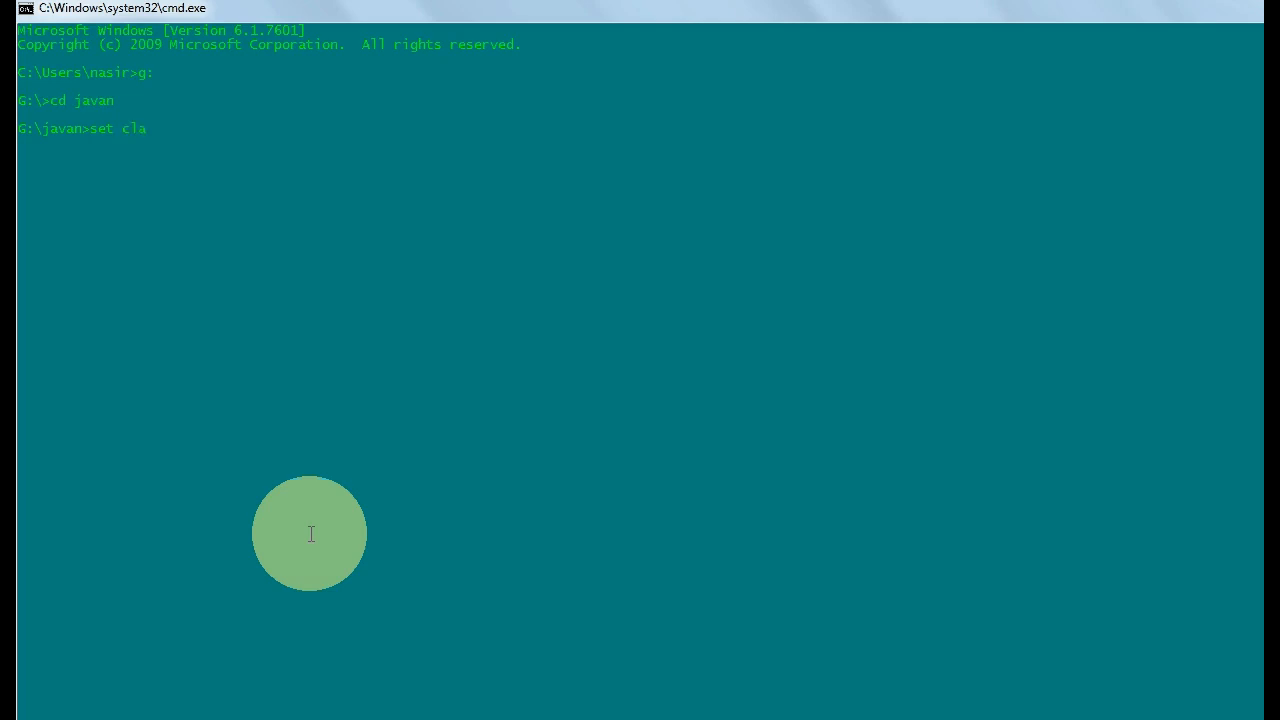
type("sspath=")
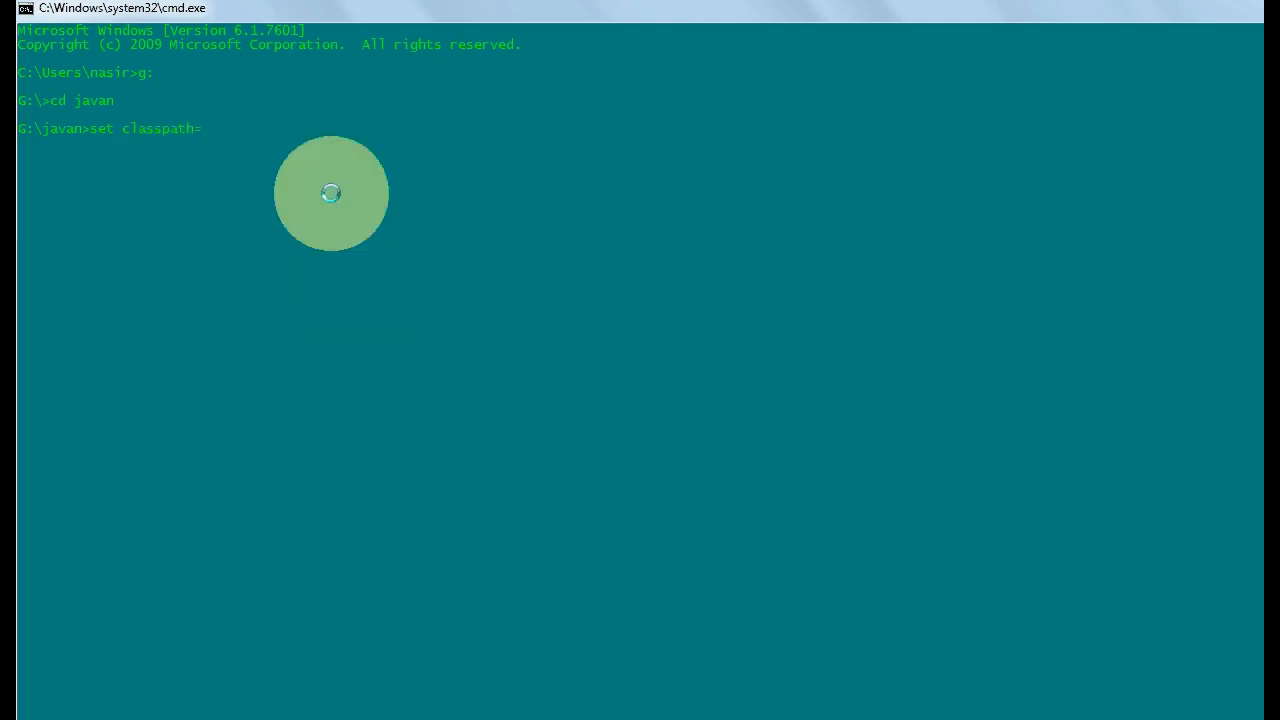
mouse_move(373, 610)
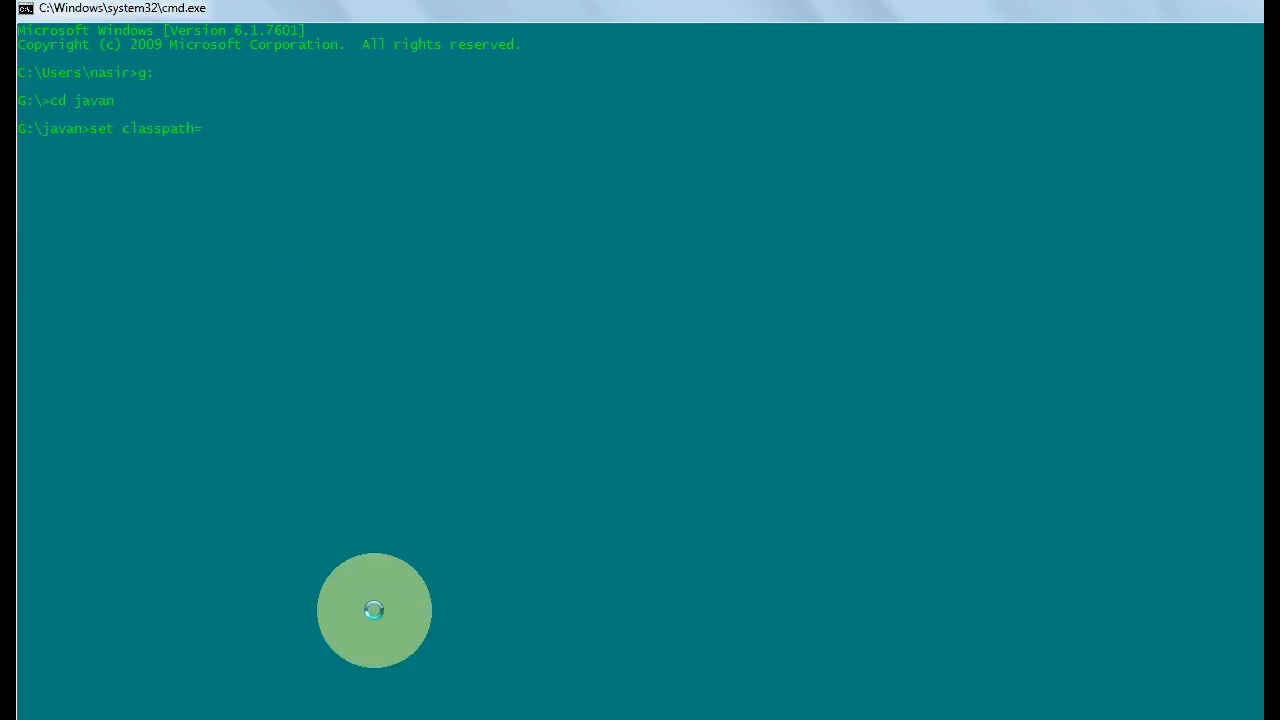